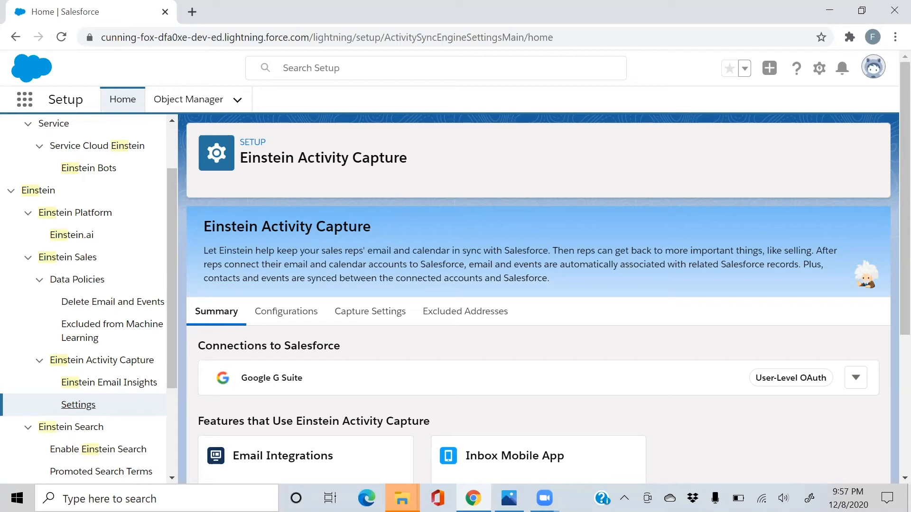
pyautogui.moveTo(655, 491)
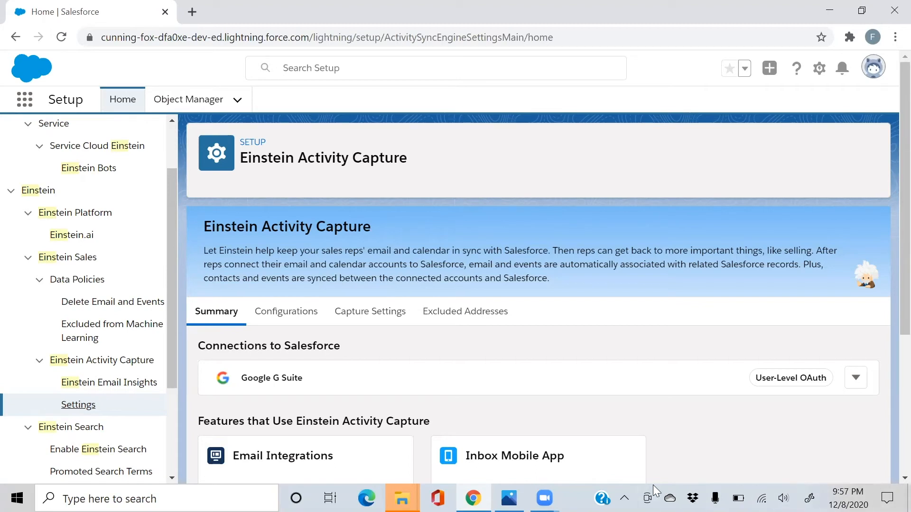